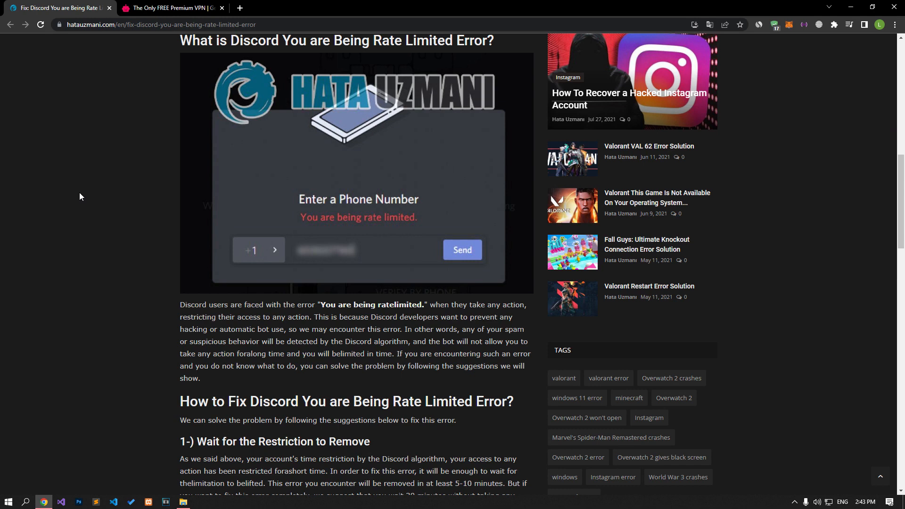
{"action": "mouse_move", "coordinate": [70, 199]}
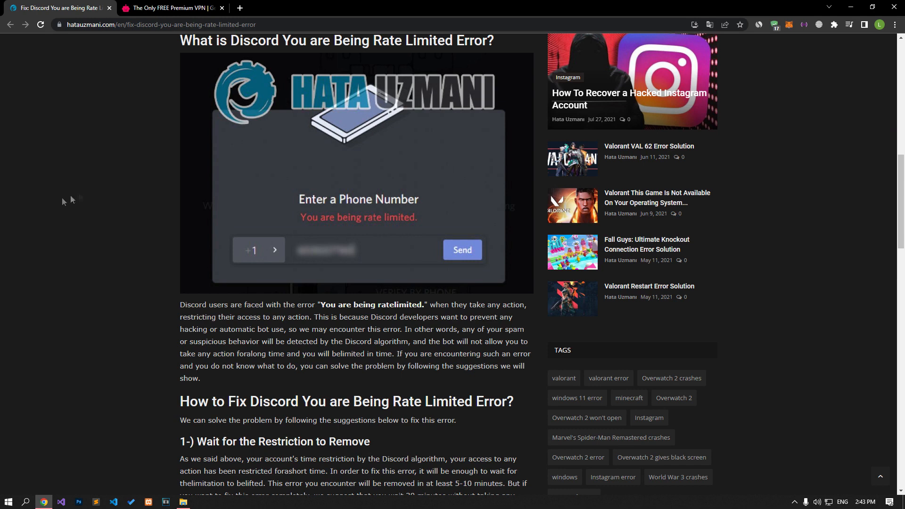
{"action": "mouse_move", "coordinate": [79, 196]}
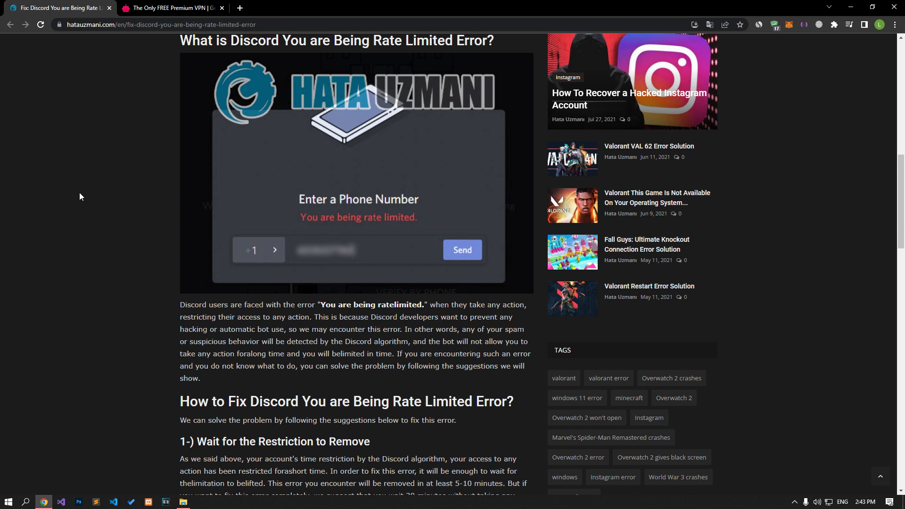
{"action": "mouse_move", "coordinate": [61, 202]}
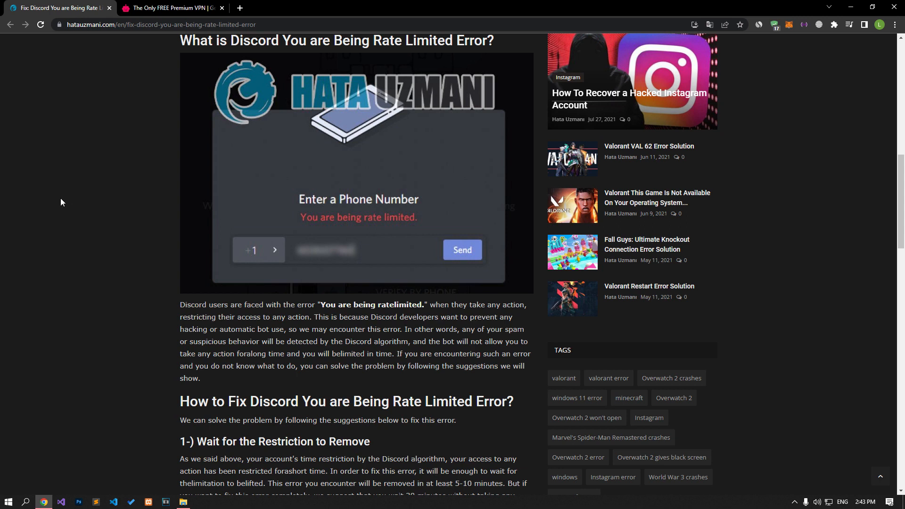
{"action": "mouse_move", "coordinate": [80, 196]}
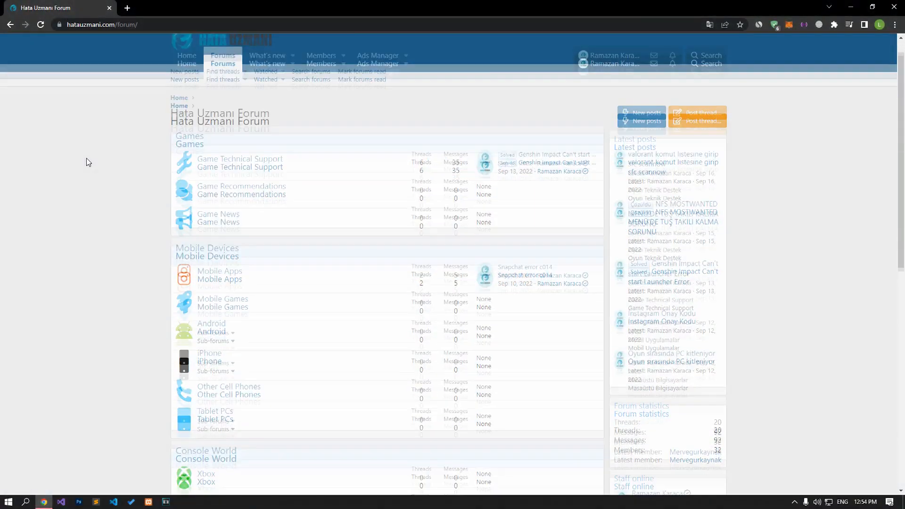
Scroll to the fixes, view the Urban VPN download tab, then return to the article
{"action": "scroll", "scroll_direction": "down", "scroll_amount": 3}
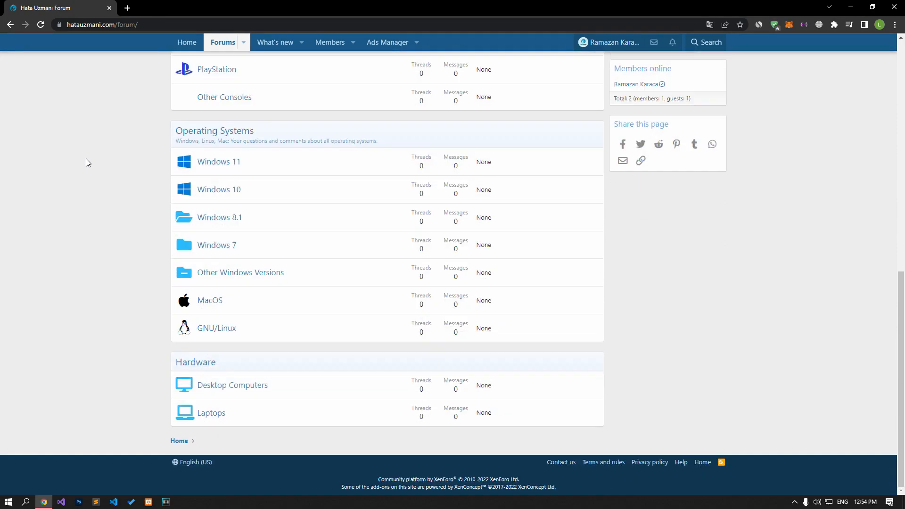
{"action": "scroll", "scroll_direction": "up", "scroll_amount": 3}
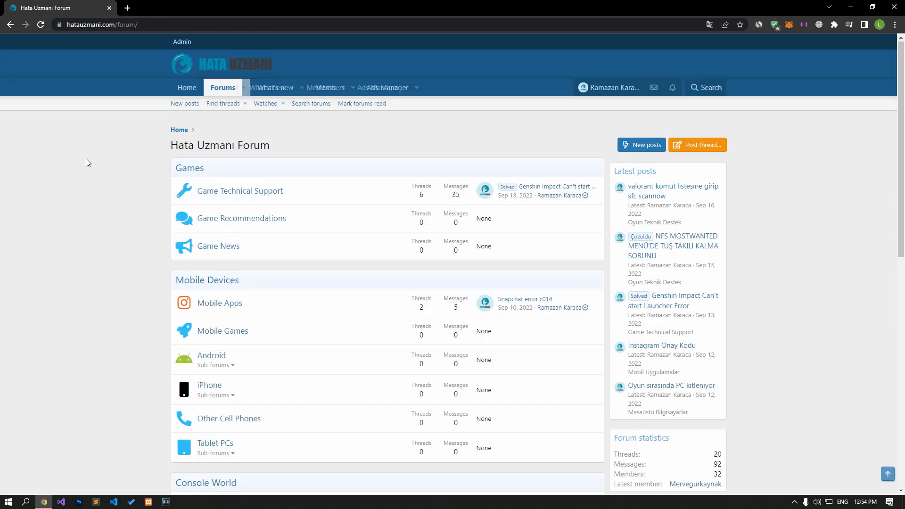
{"action": "left_click", "coordinate": [697, 145]}
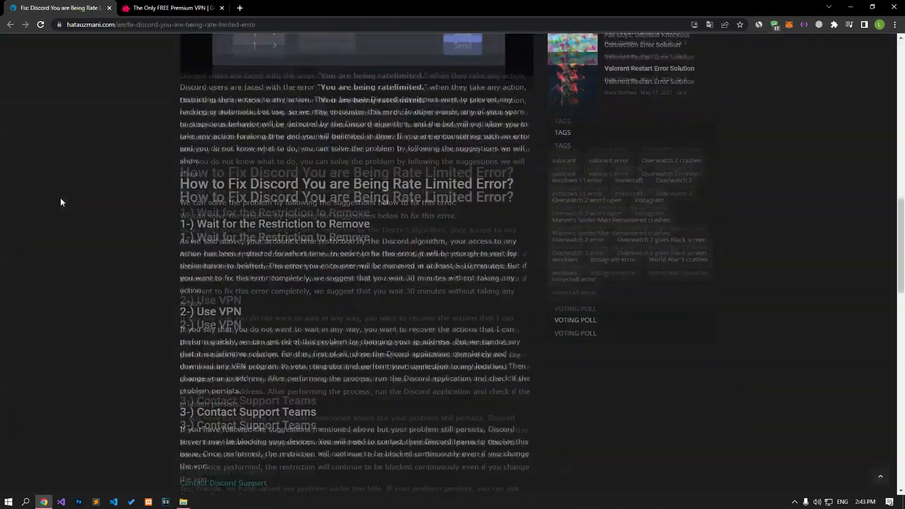
{"action": "scroll", "scroll_direction": "down", "scroll_amount": 3}
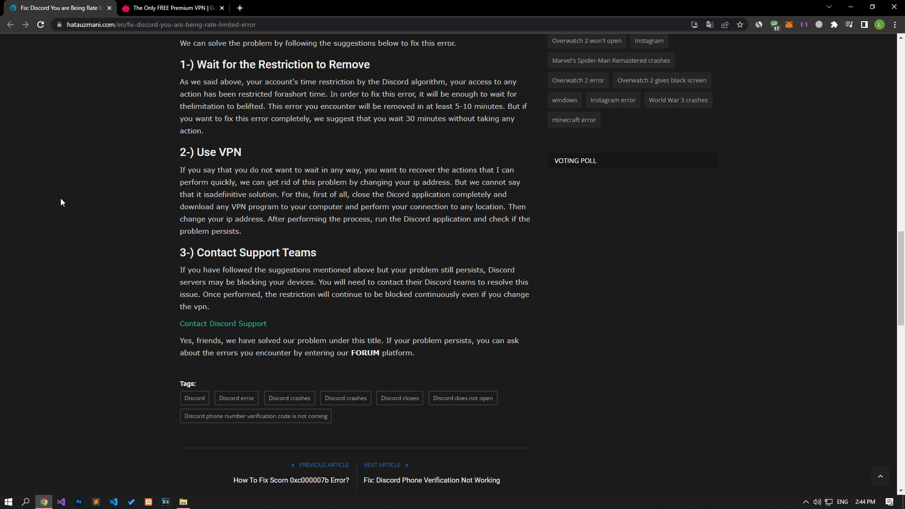
{"action": "mouse_move", "coordinate": [97, 148]}
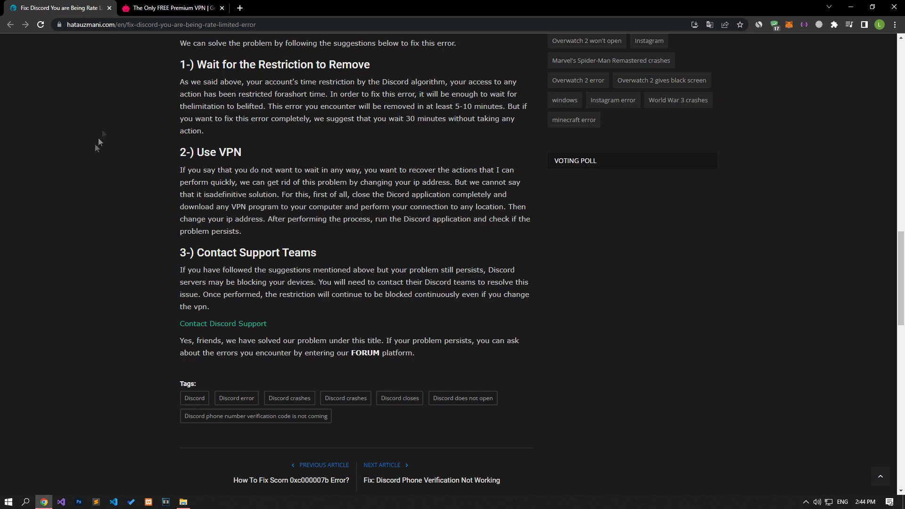
{"action": "left_click", "coordinate": [170, 8]}
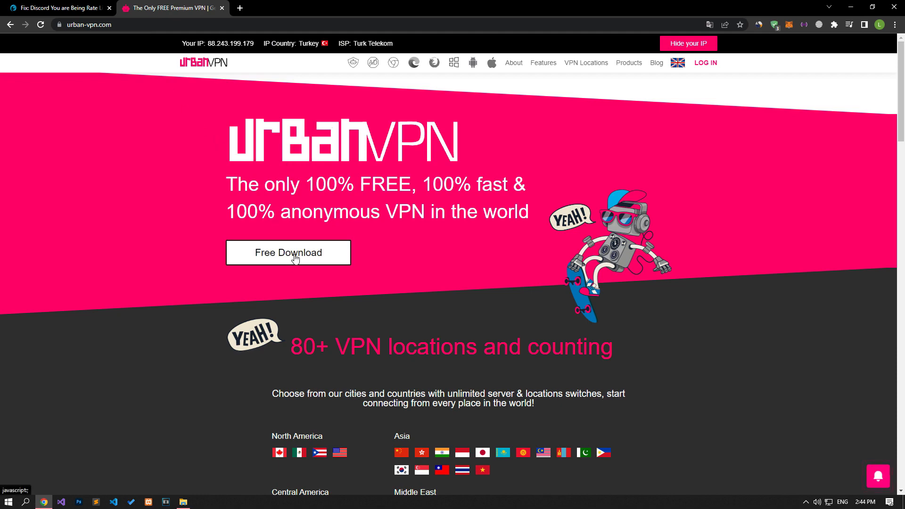
{"action": "left_click", "coordinate": [57, 7]}
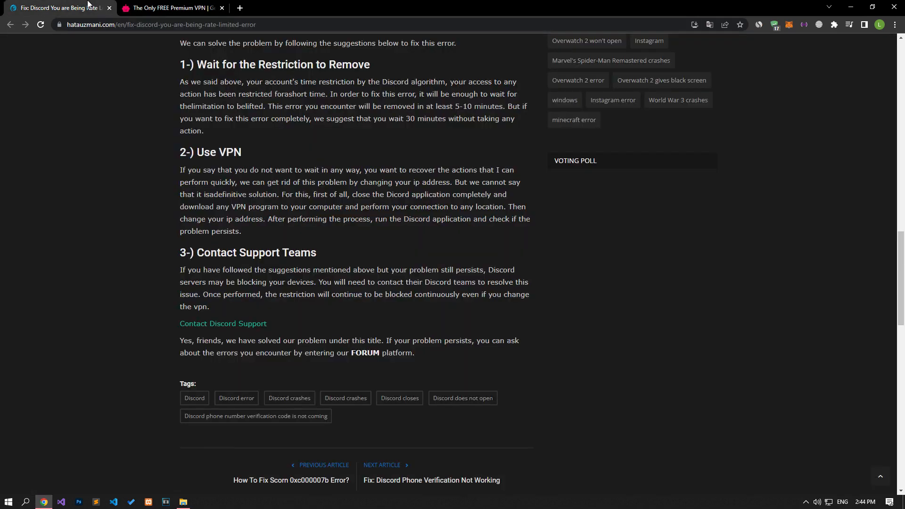
{"action": "mouse_move", "coordinate": [88, 42]}
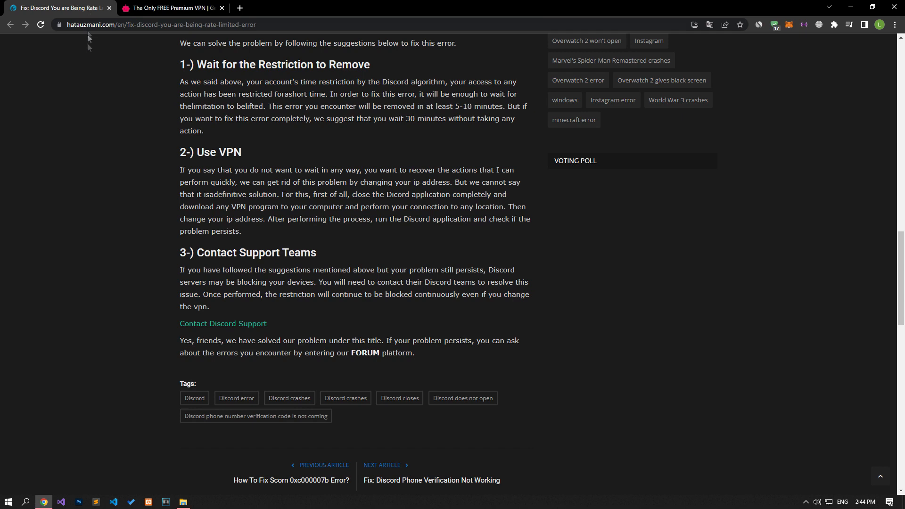
{"action": "mouse_move", "coordinate": [117, 181]}
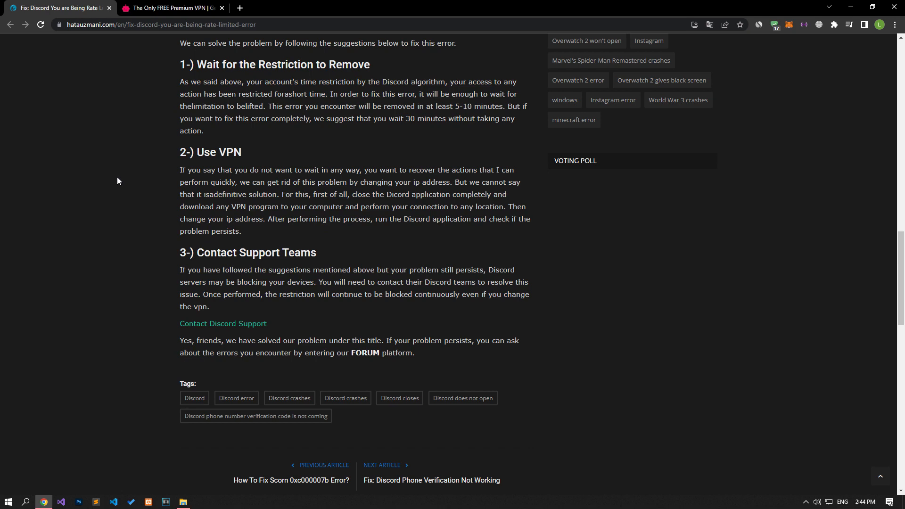
{"action": "mouse_move", "coordinate": [195, 301]}
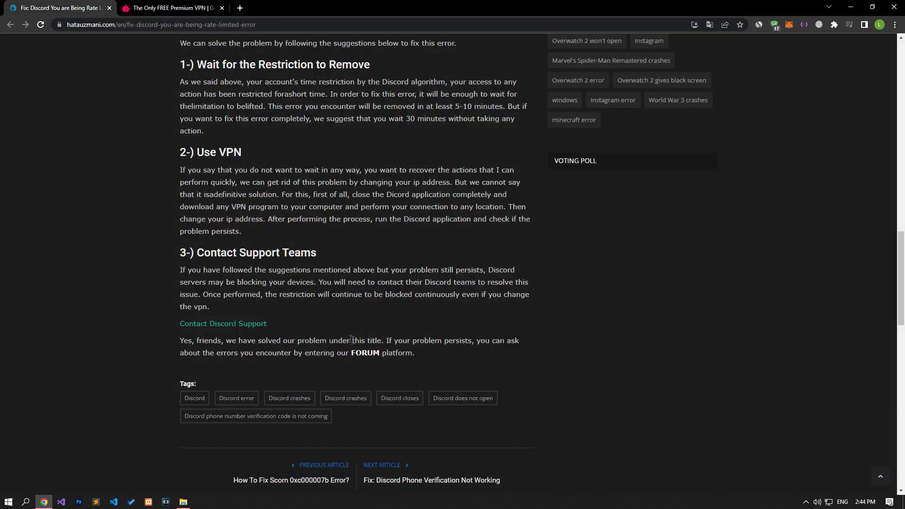
Open Hata Uzmani Forum from the article's FORUM link and choose 'Post thread...'
{"action": "left_click", "coordinate": [365, 352]}
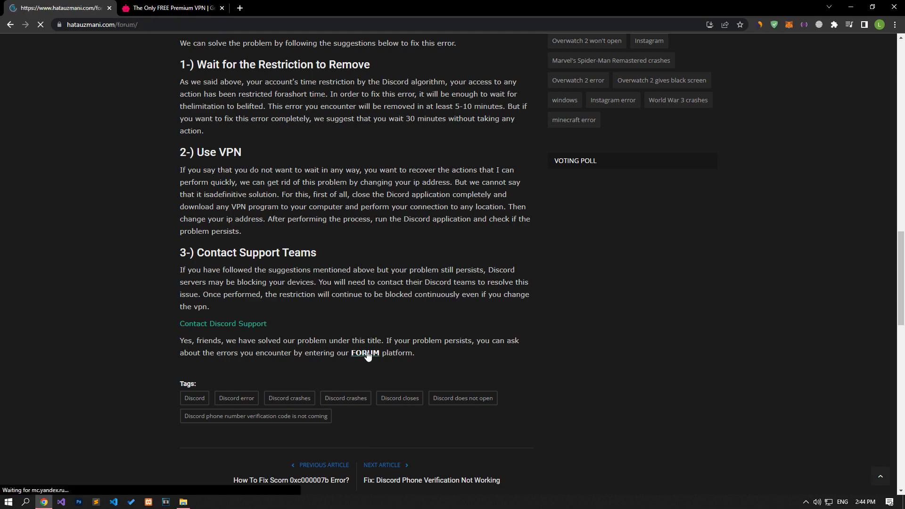
{"action": "left_click", "coordinate": [365, 352]}
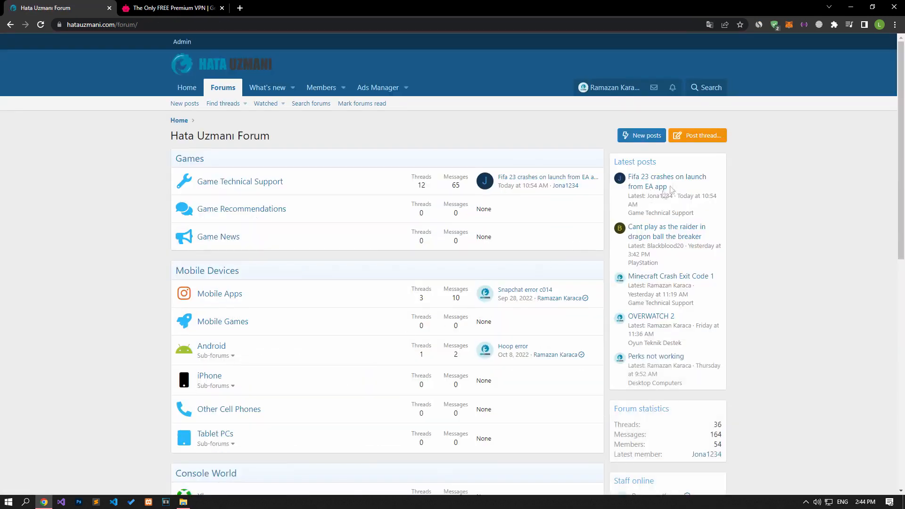
{"action": "left_click", "coordinate": [696, 135]}
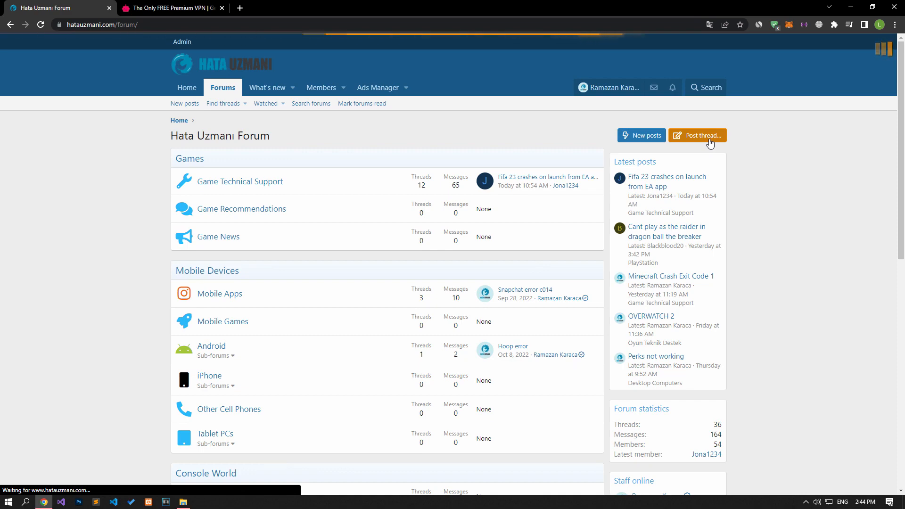
{"action": "left_click", "coordinate": [697, 136]}
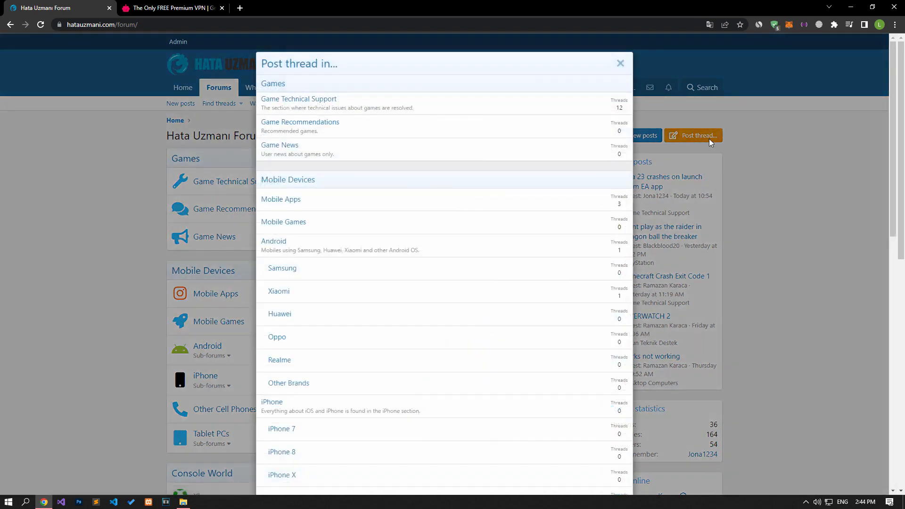